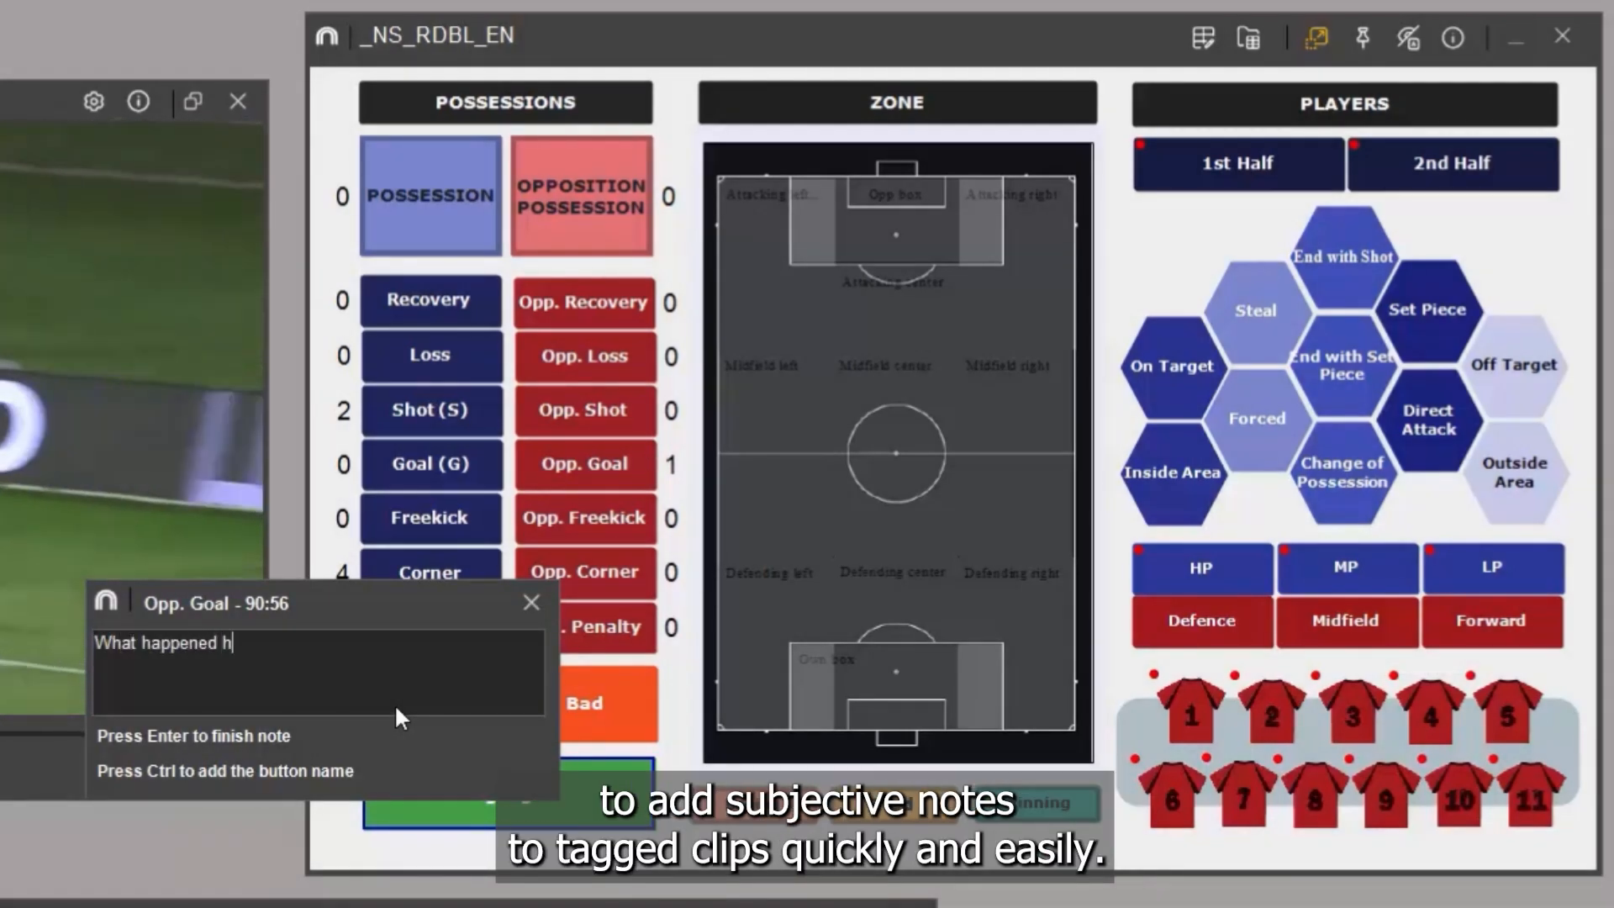
Step: Finish the Opp. Goal note: 'What happened here? Work on awareness, please'
{"action": "type", "text": "ere?"}
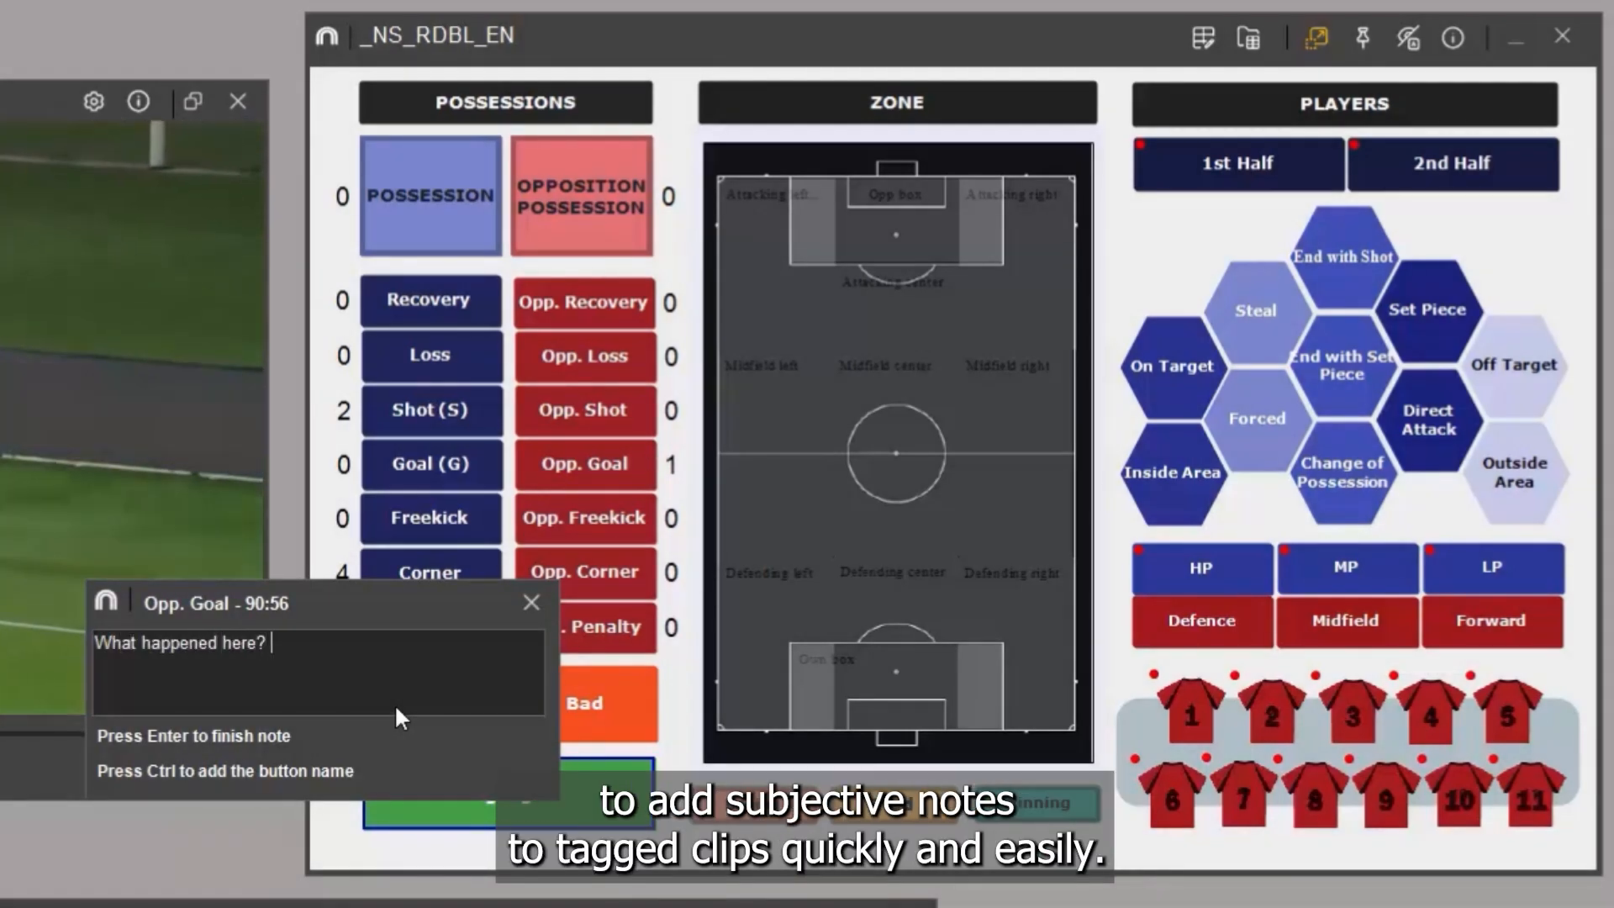
{"action": "type", "text": "Work on a"}
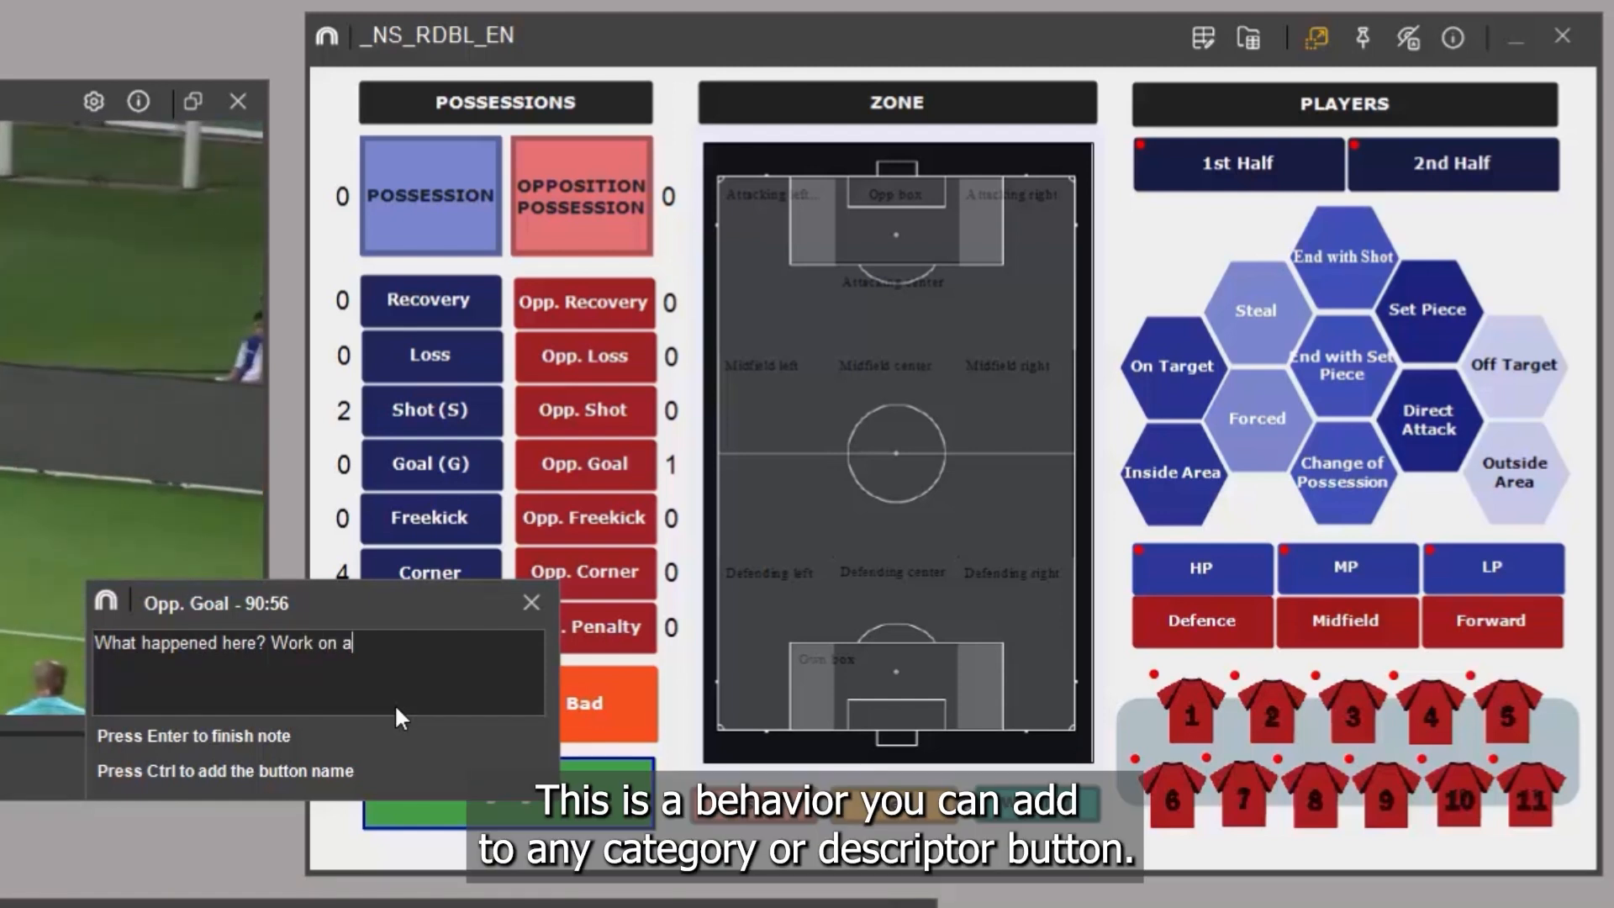
{"action": "type", "text": "wareness,"}
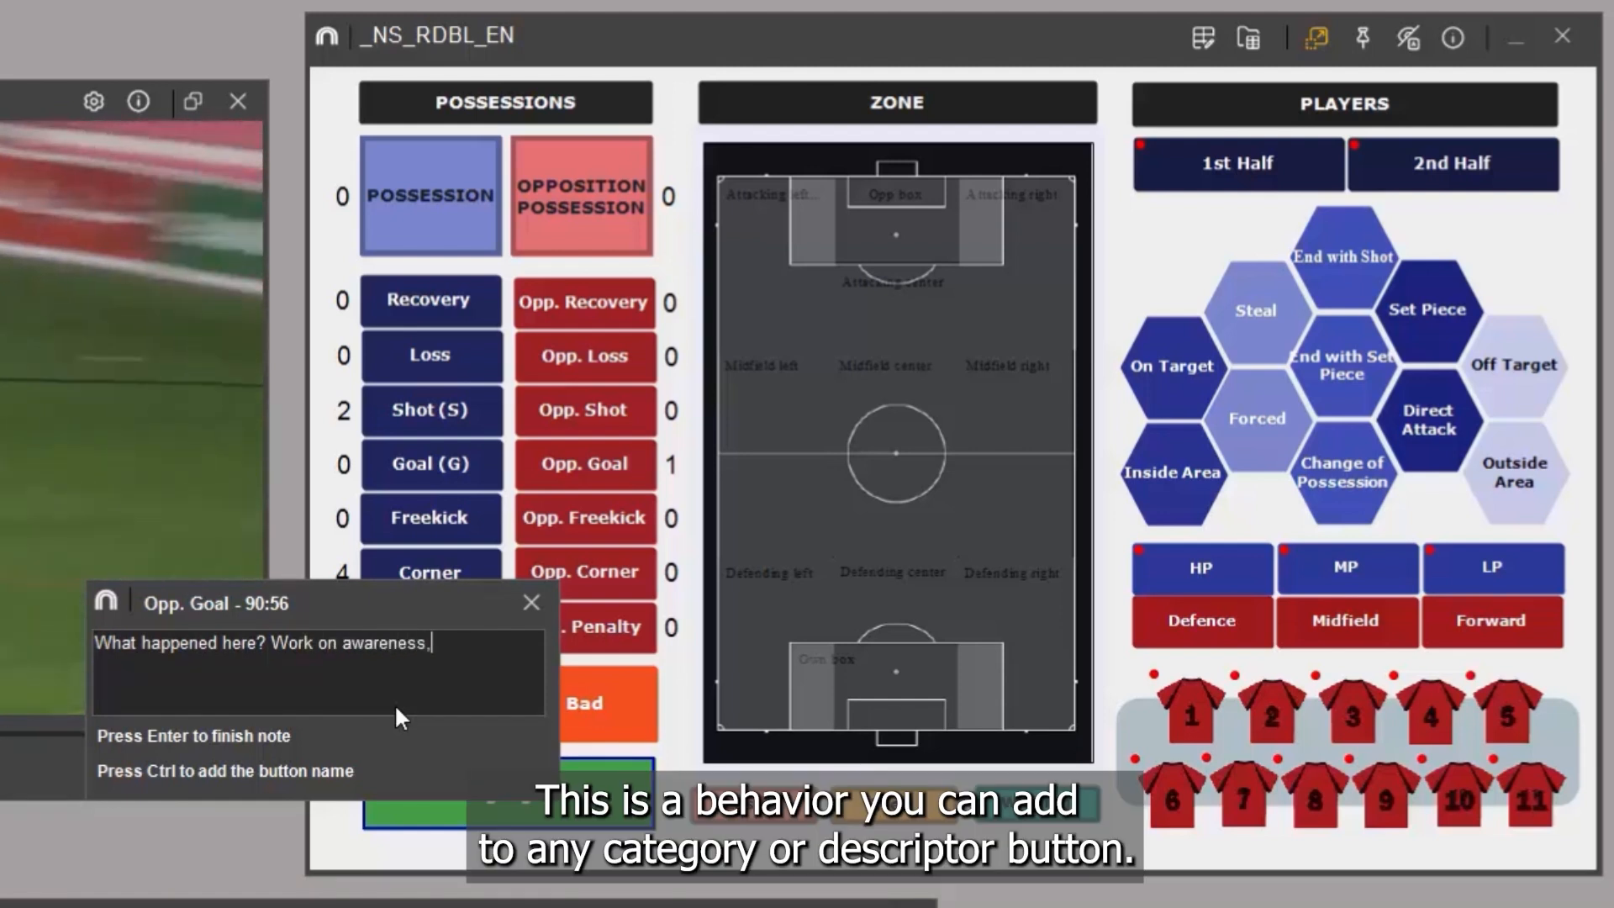
{"action": "type", "text": "please"}
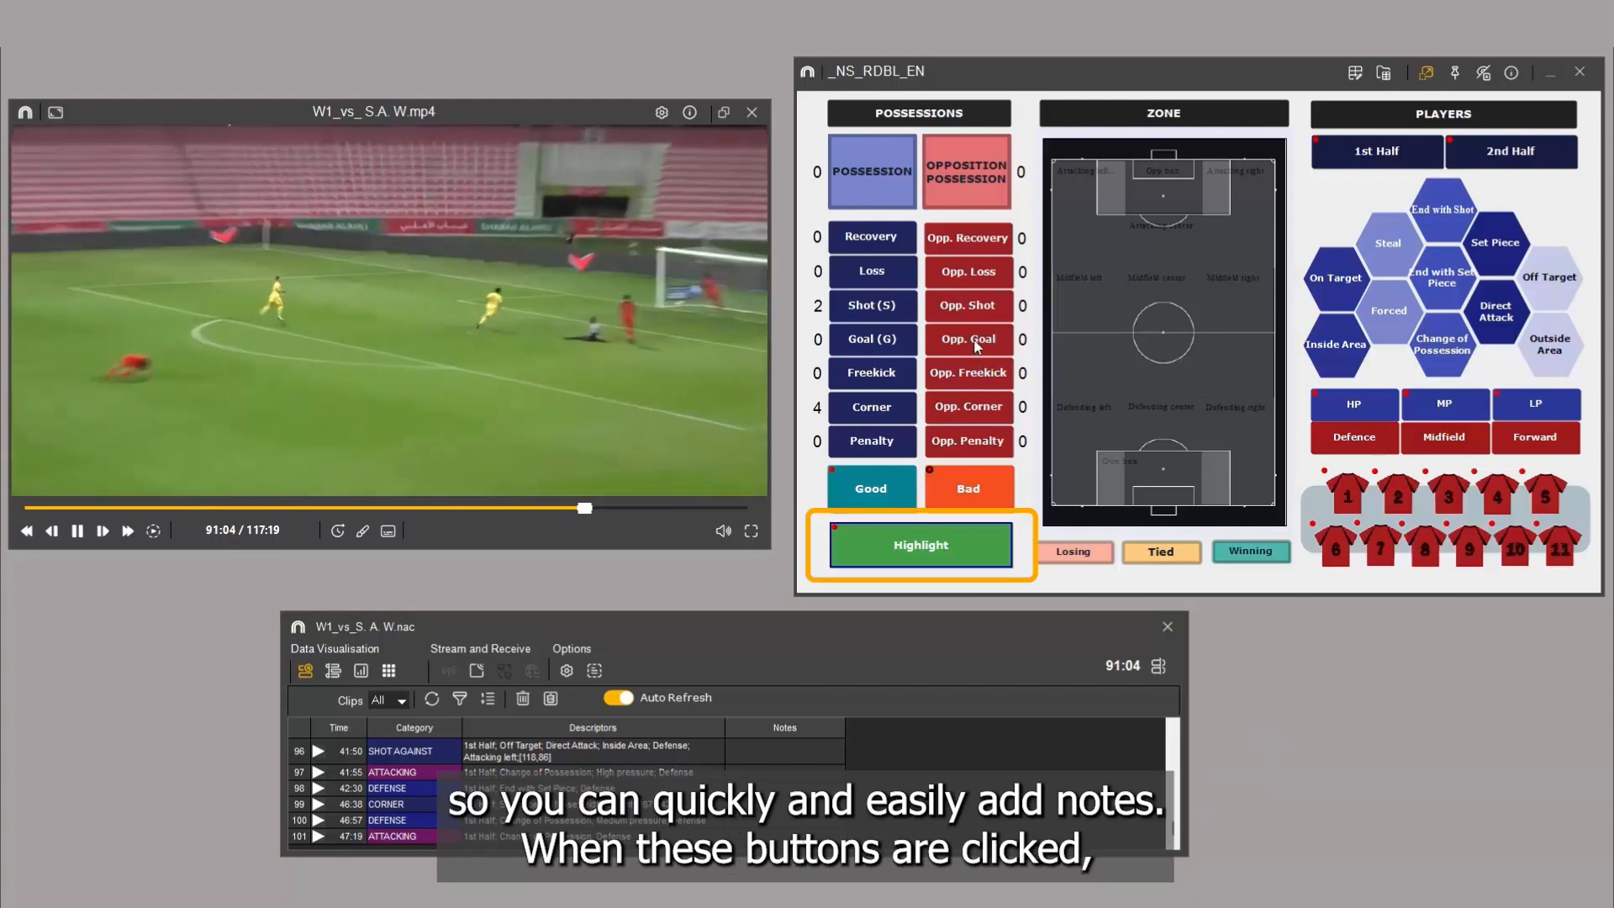
Step: Tag a new Opp. Goal clip and save the note 'What happened... Work on awareness' on it
{"action": "left_click", "coordinate": [969, 340]}
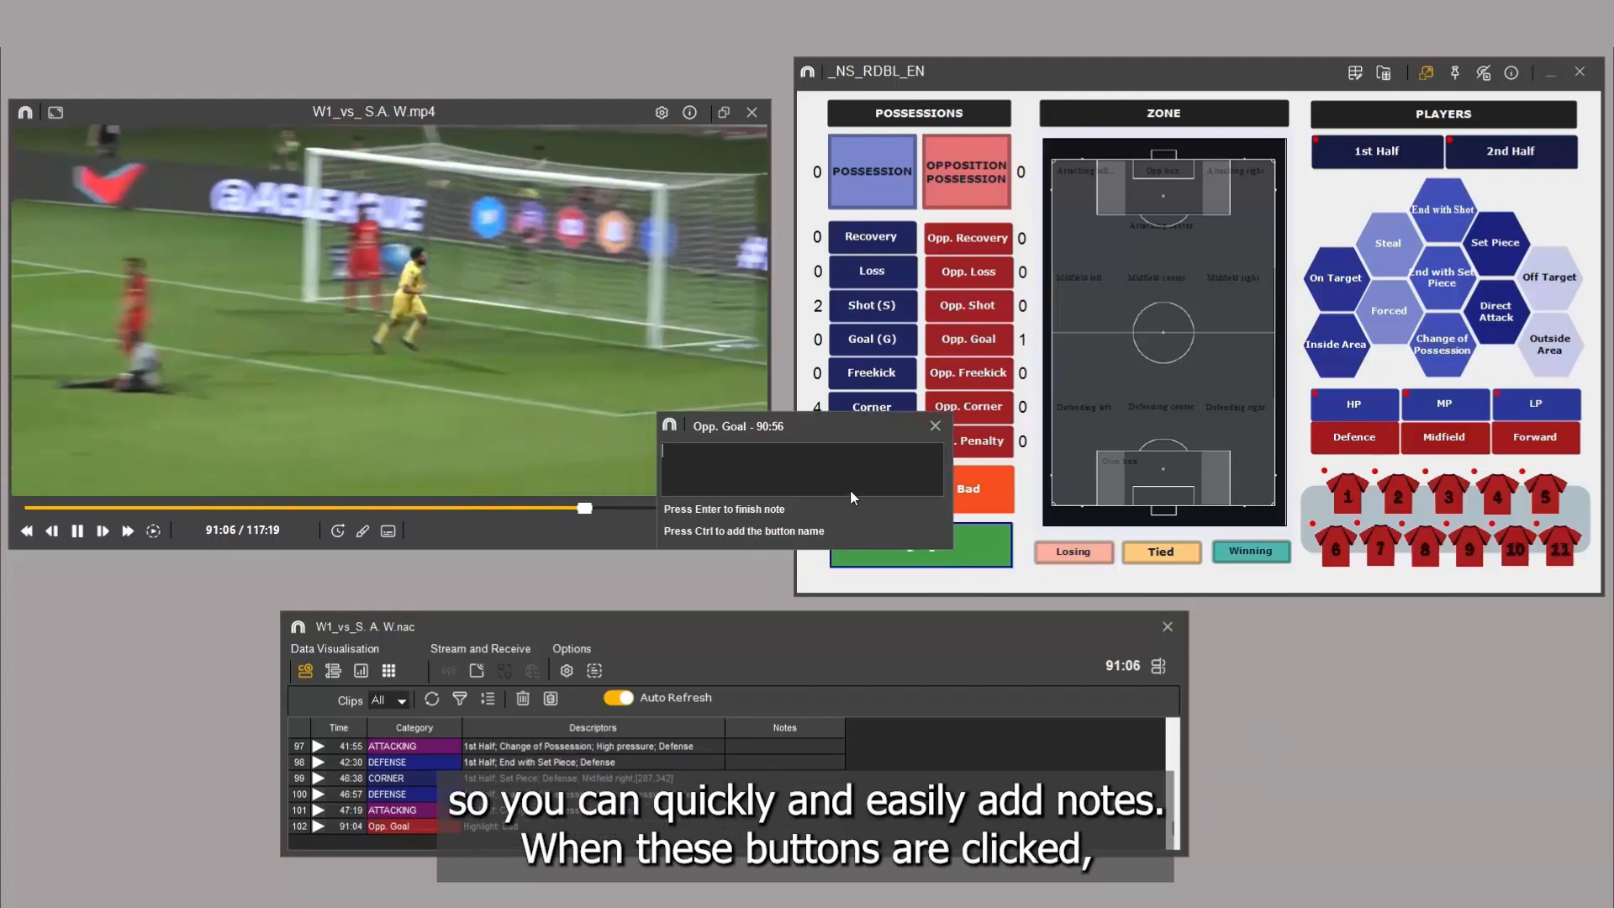
{"action": "type", "text": "What happened here"}
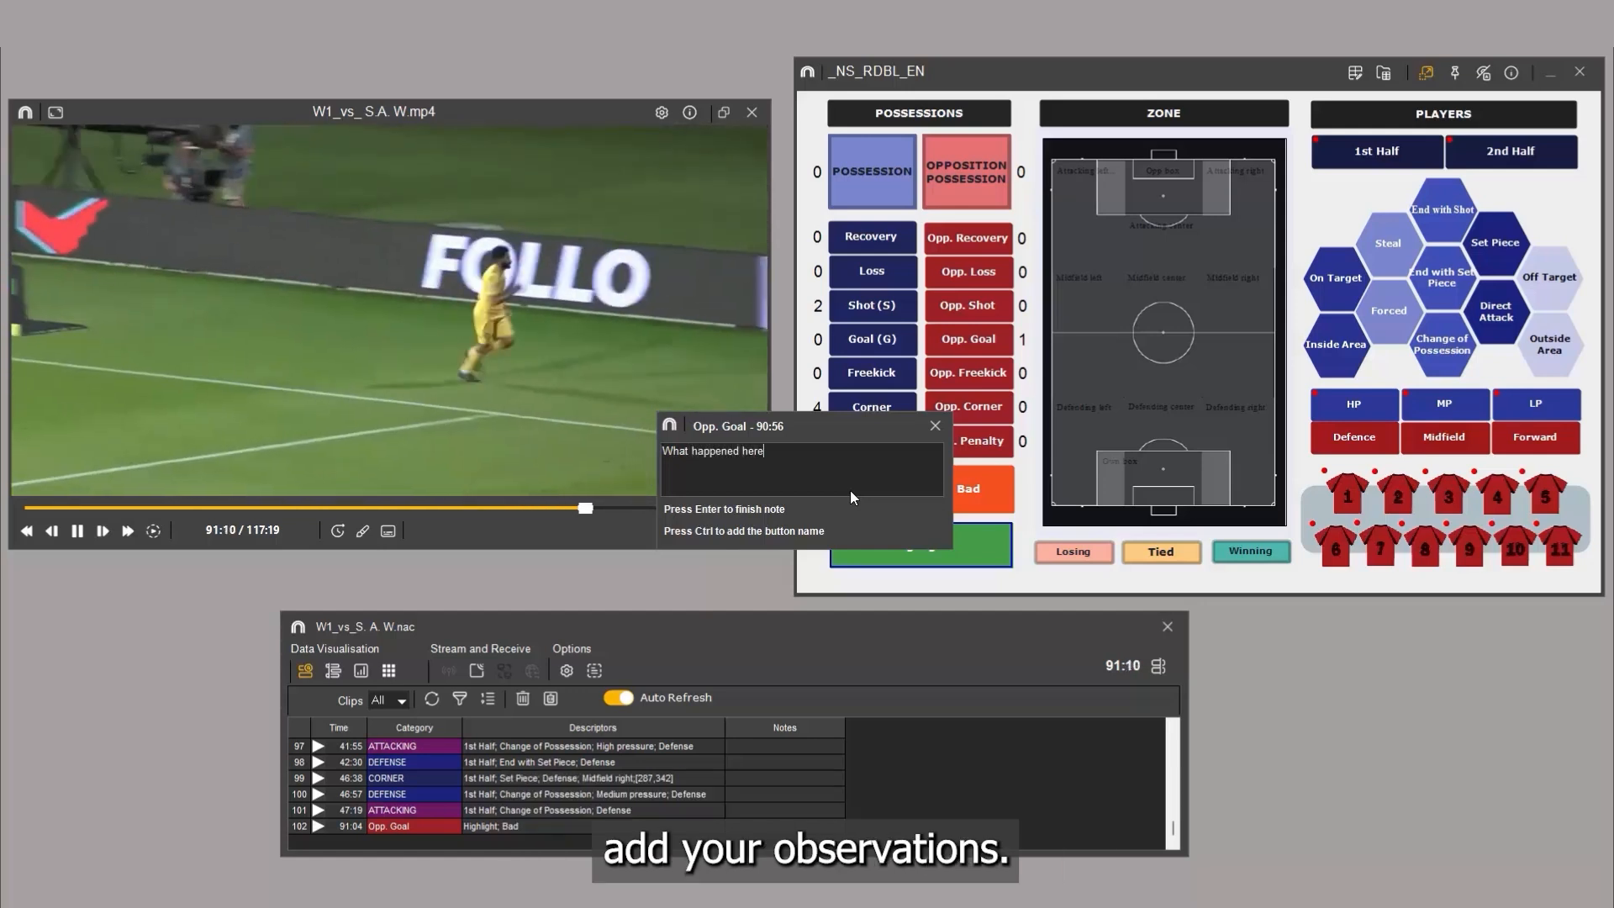
{"action": "type", "text": "Work"}
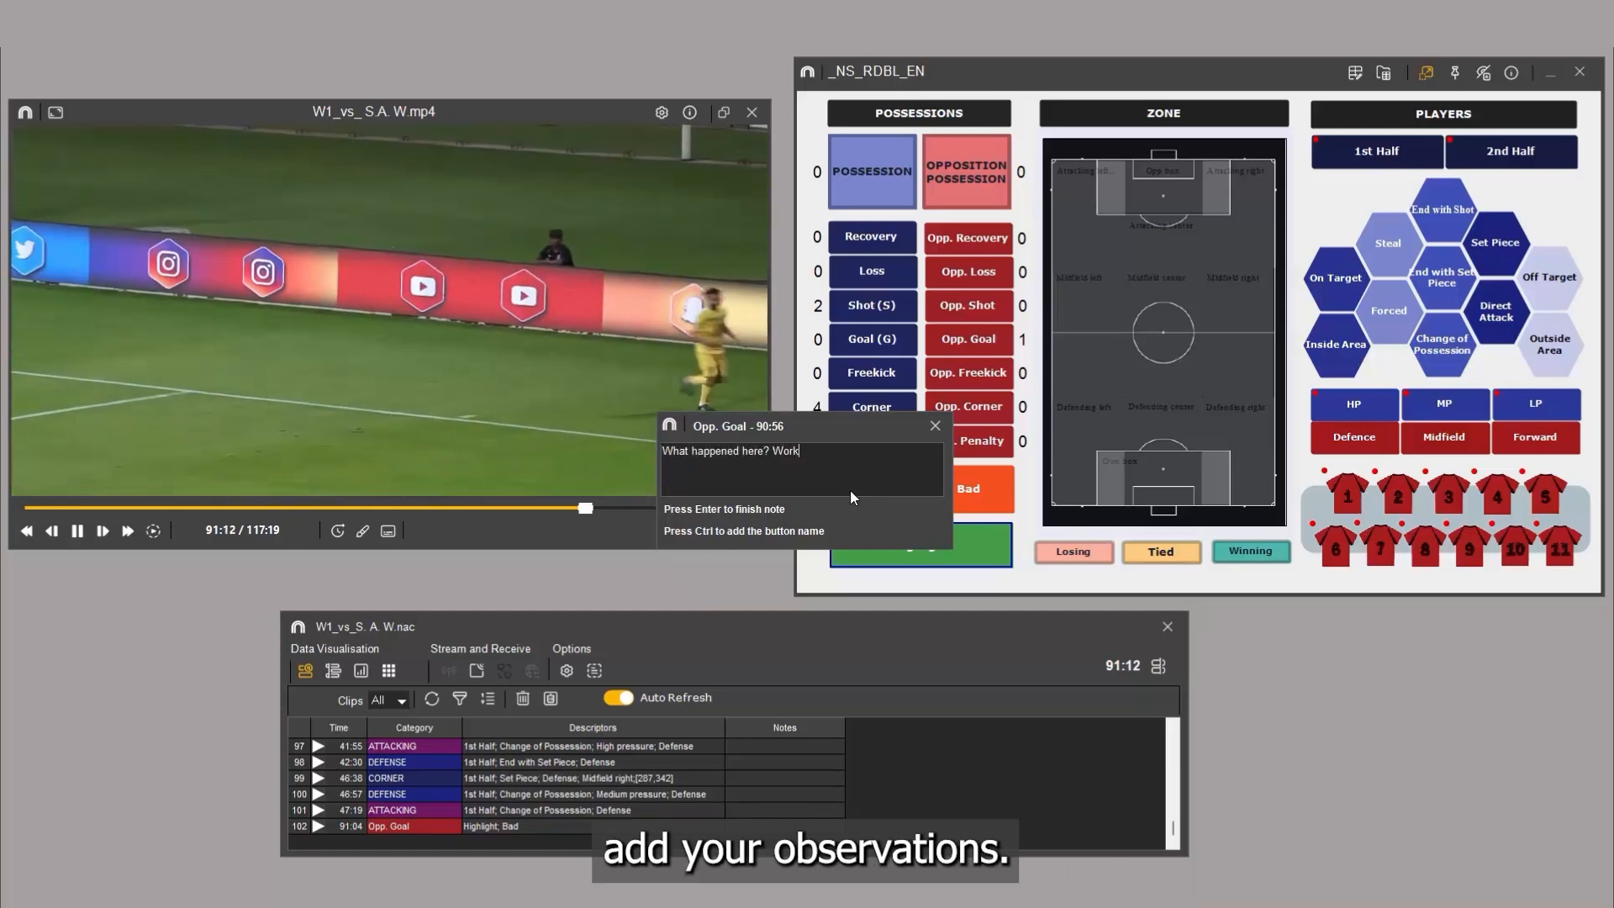
{"action": "type", "text": "on awareness, please"}
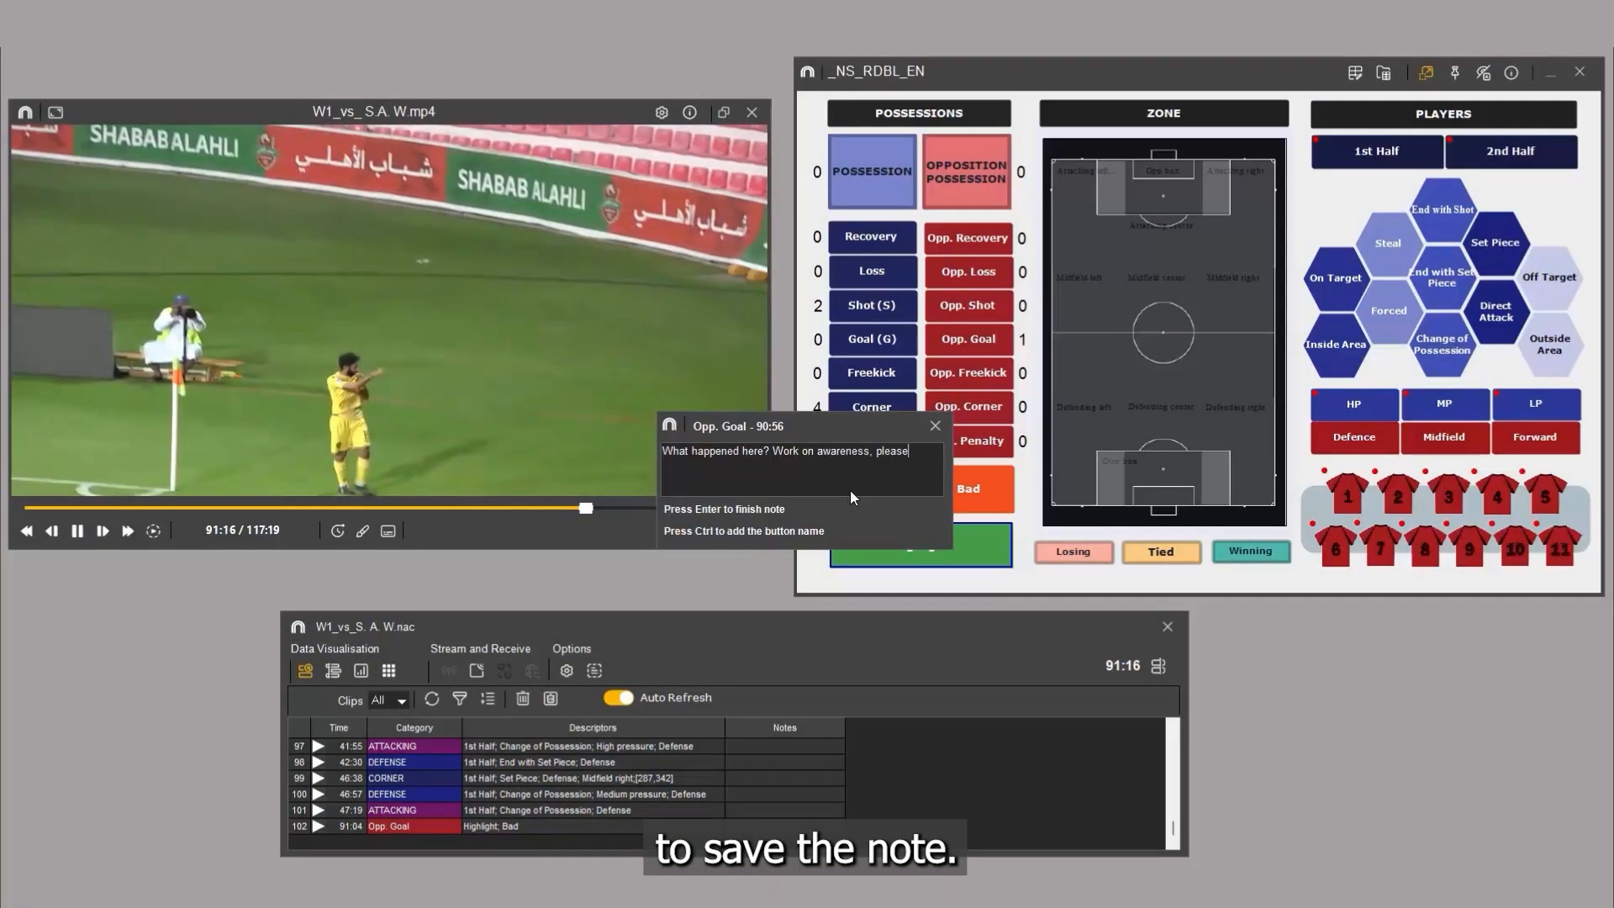
{"action": "key", "text": "Enter"}
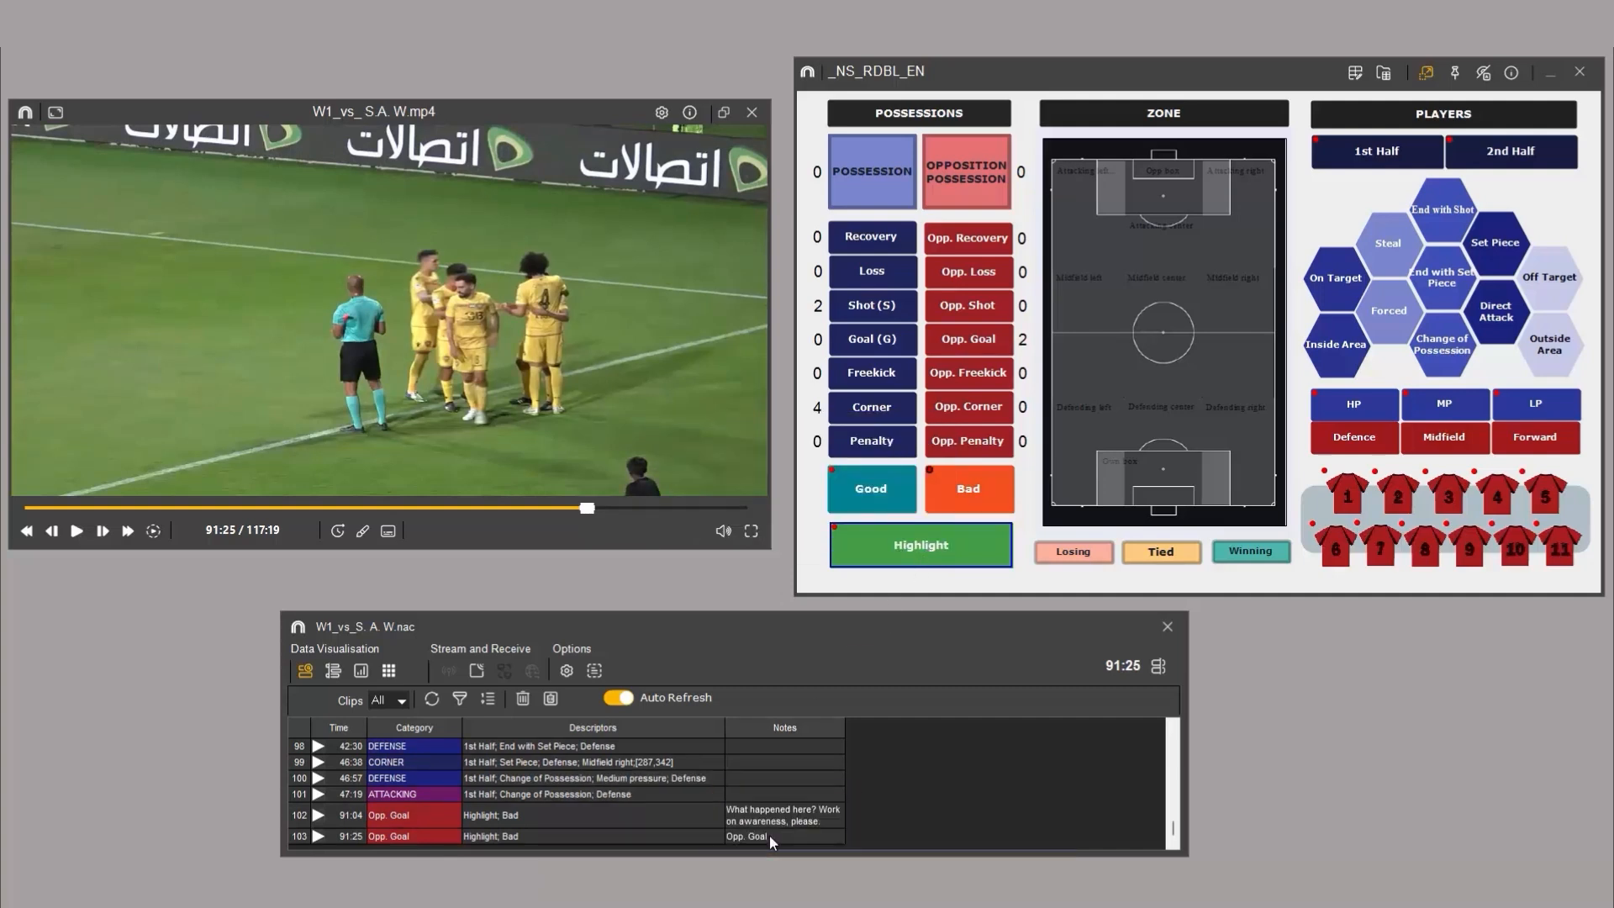
{"action": "mouse_move", "coordinate": [839, 844]}
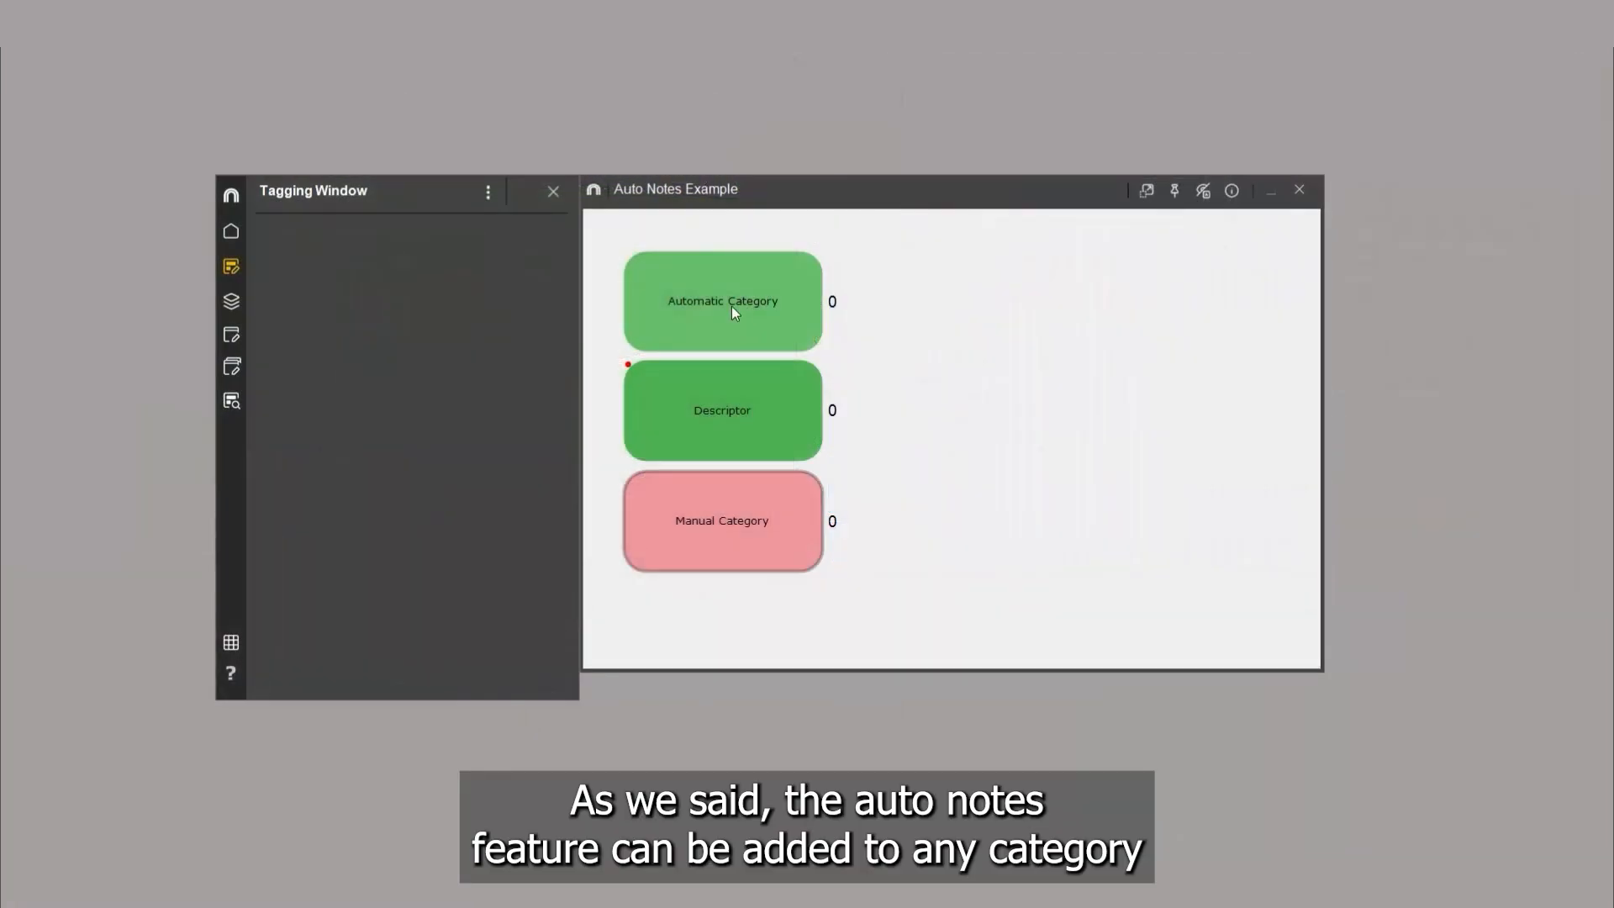
Step: Enable 'Add a note when click' in the Automatic Category button's Behaviour settings
{"action": "left_click", "coordinate": [723, 301]}
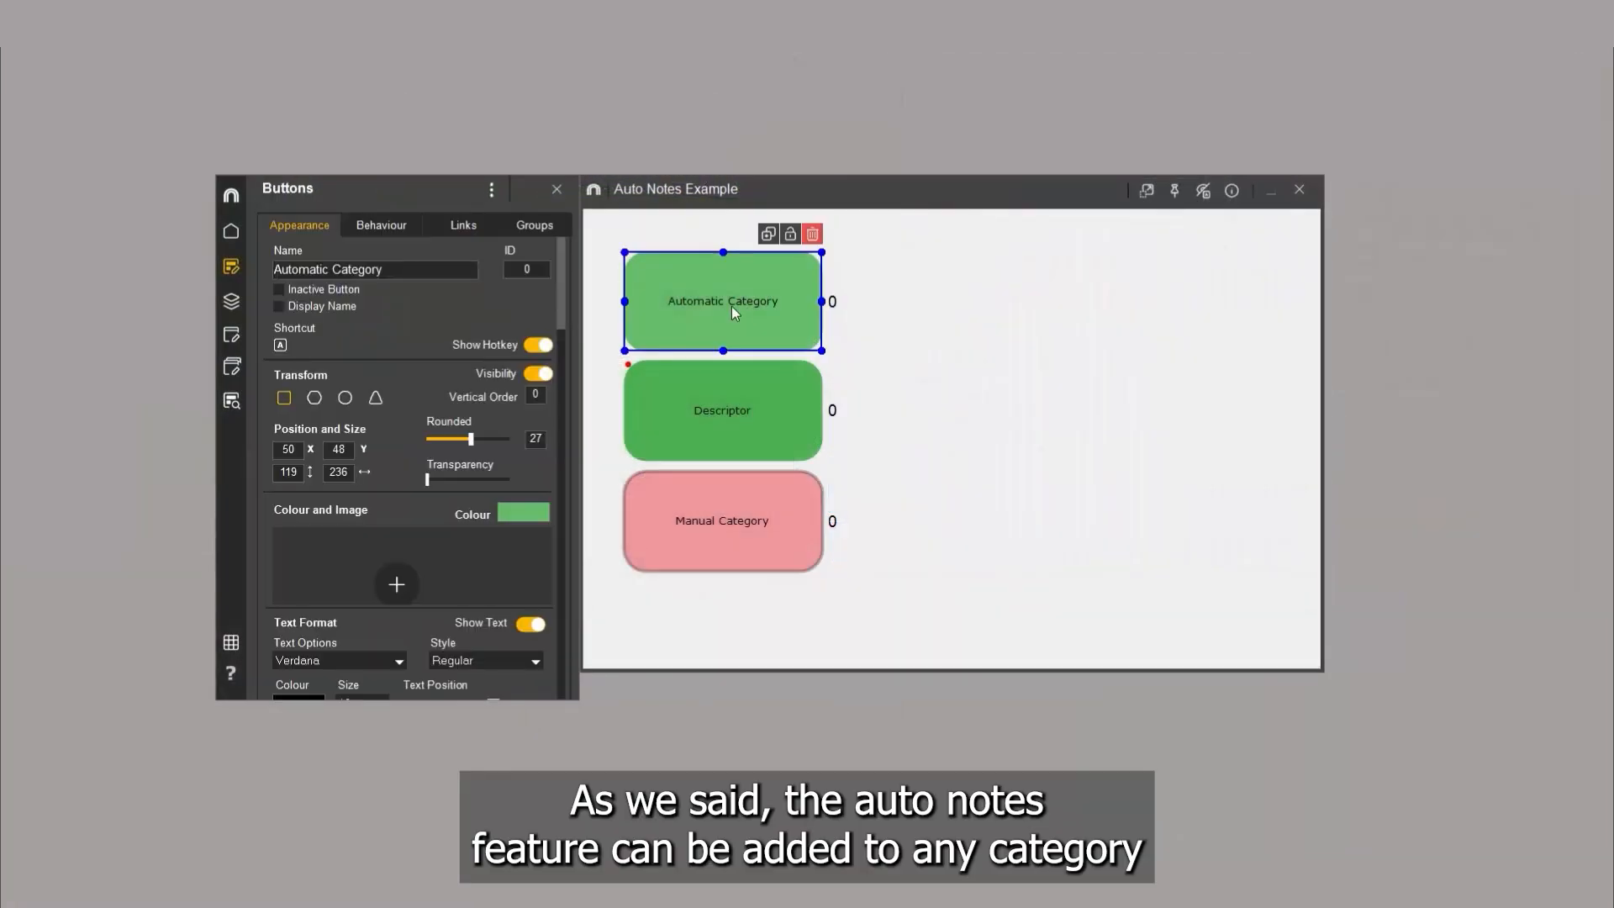
{"action": "left_click", "coordinate": [380, 225]}
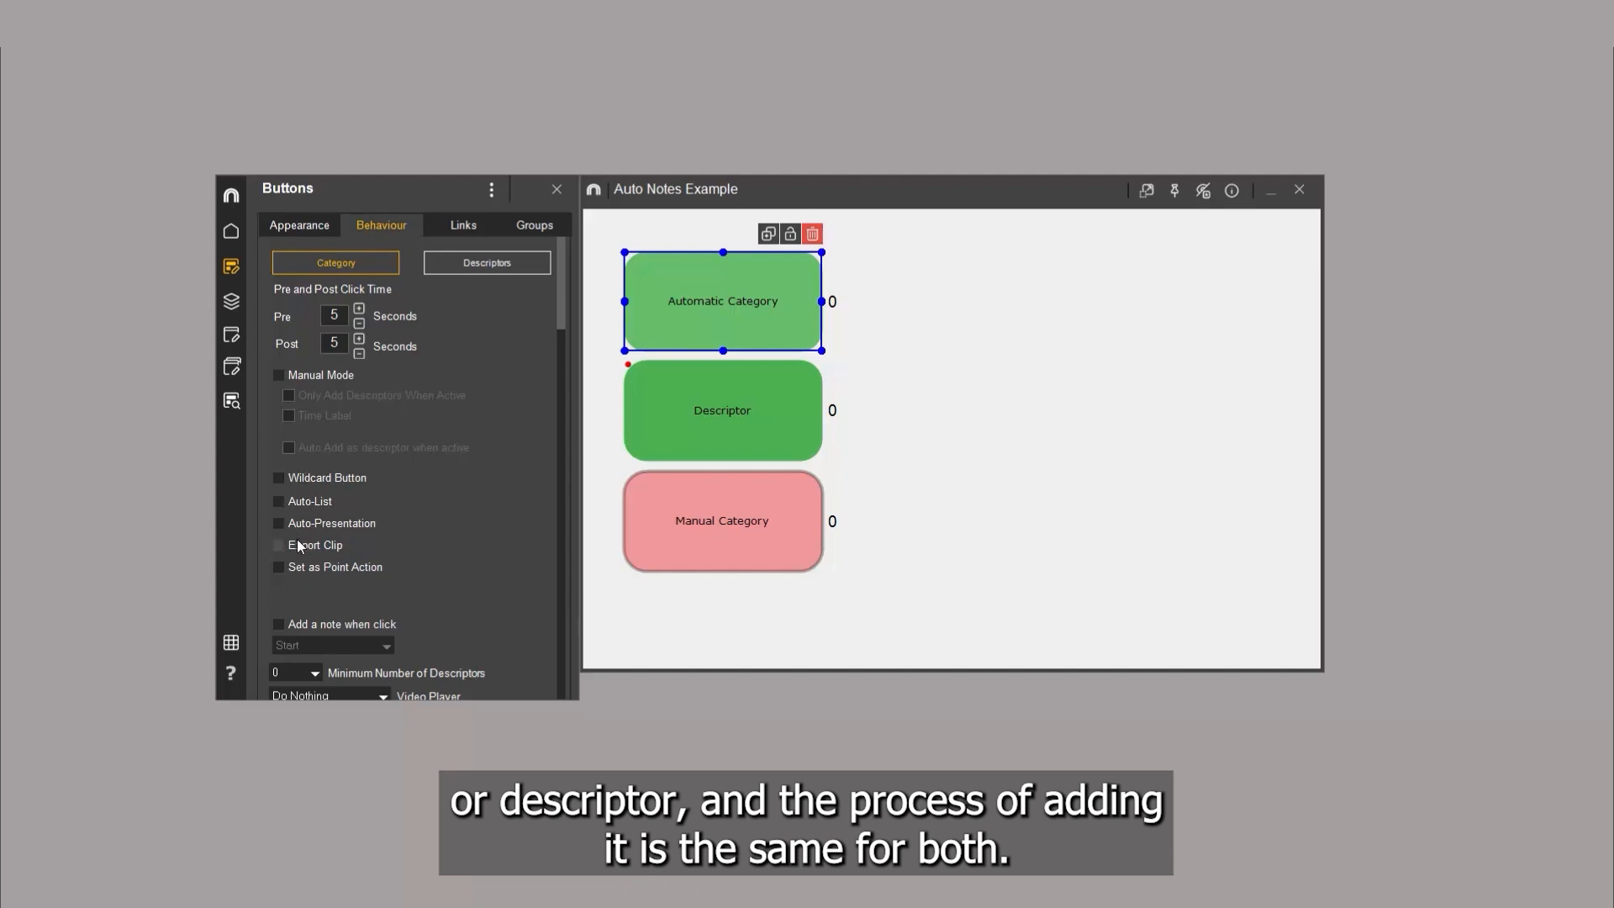
{"action": "left_click", "coordinate": [279, 623]}
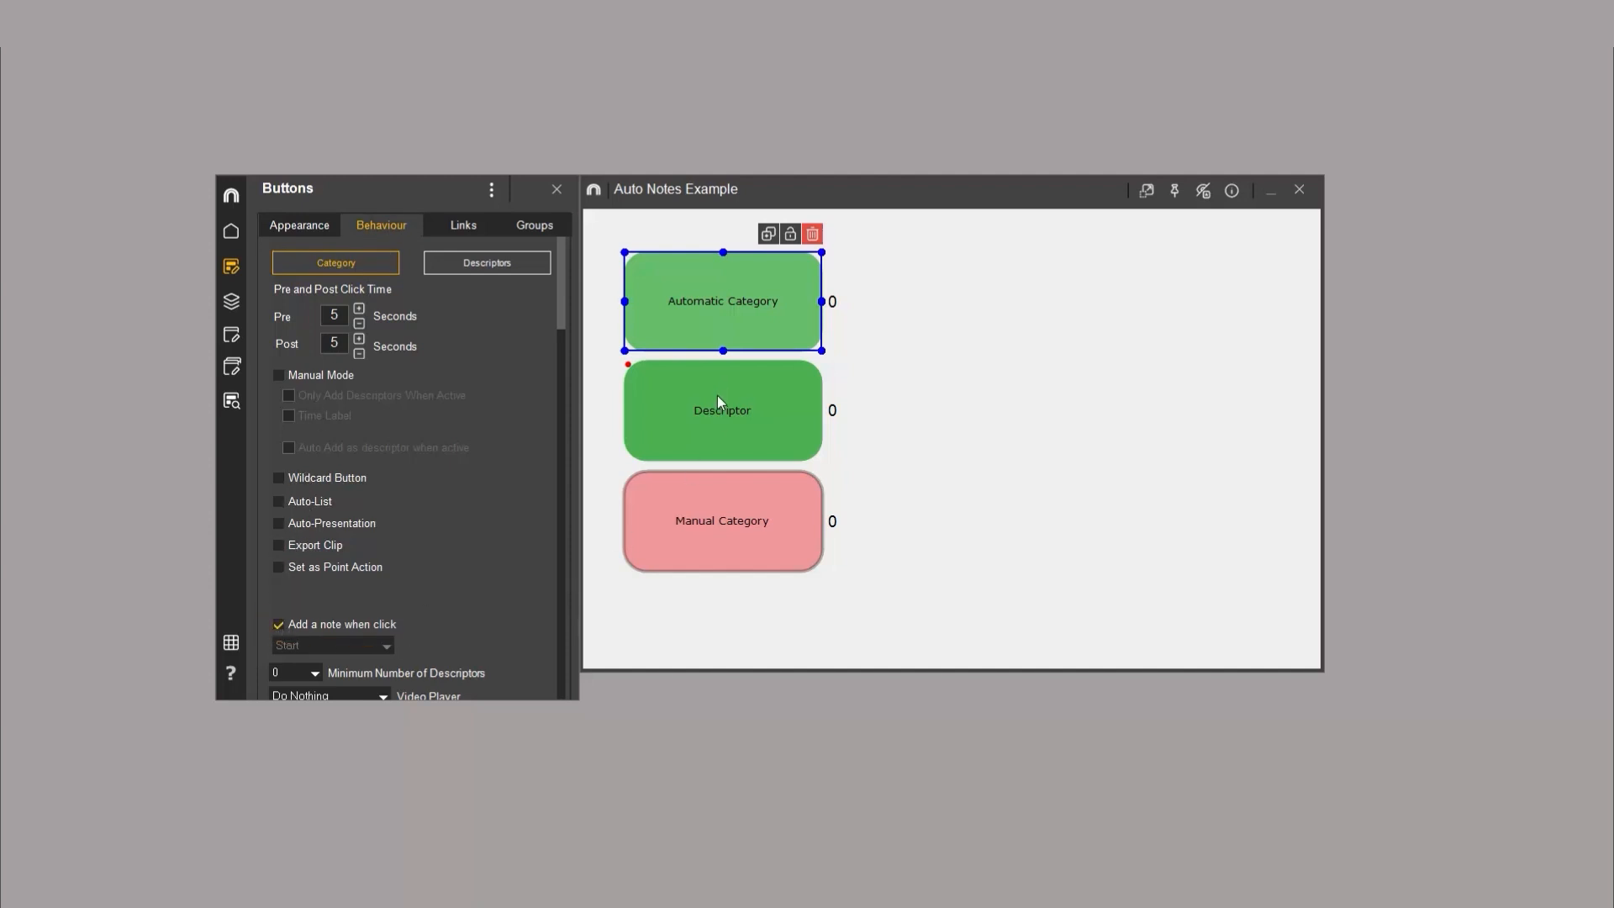
{"action": "left_click", "coordinate": [723, 410]}
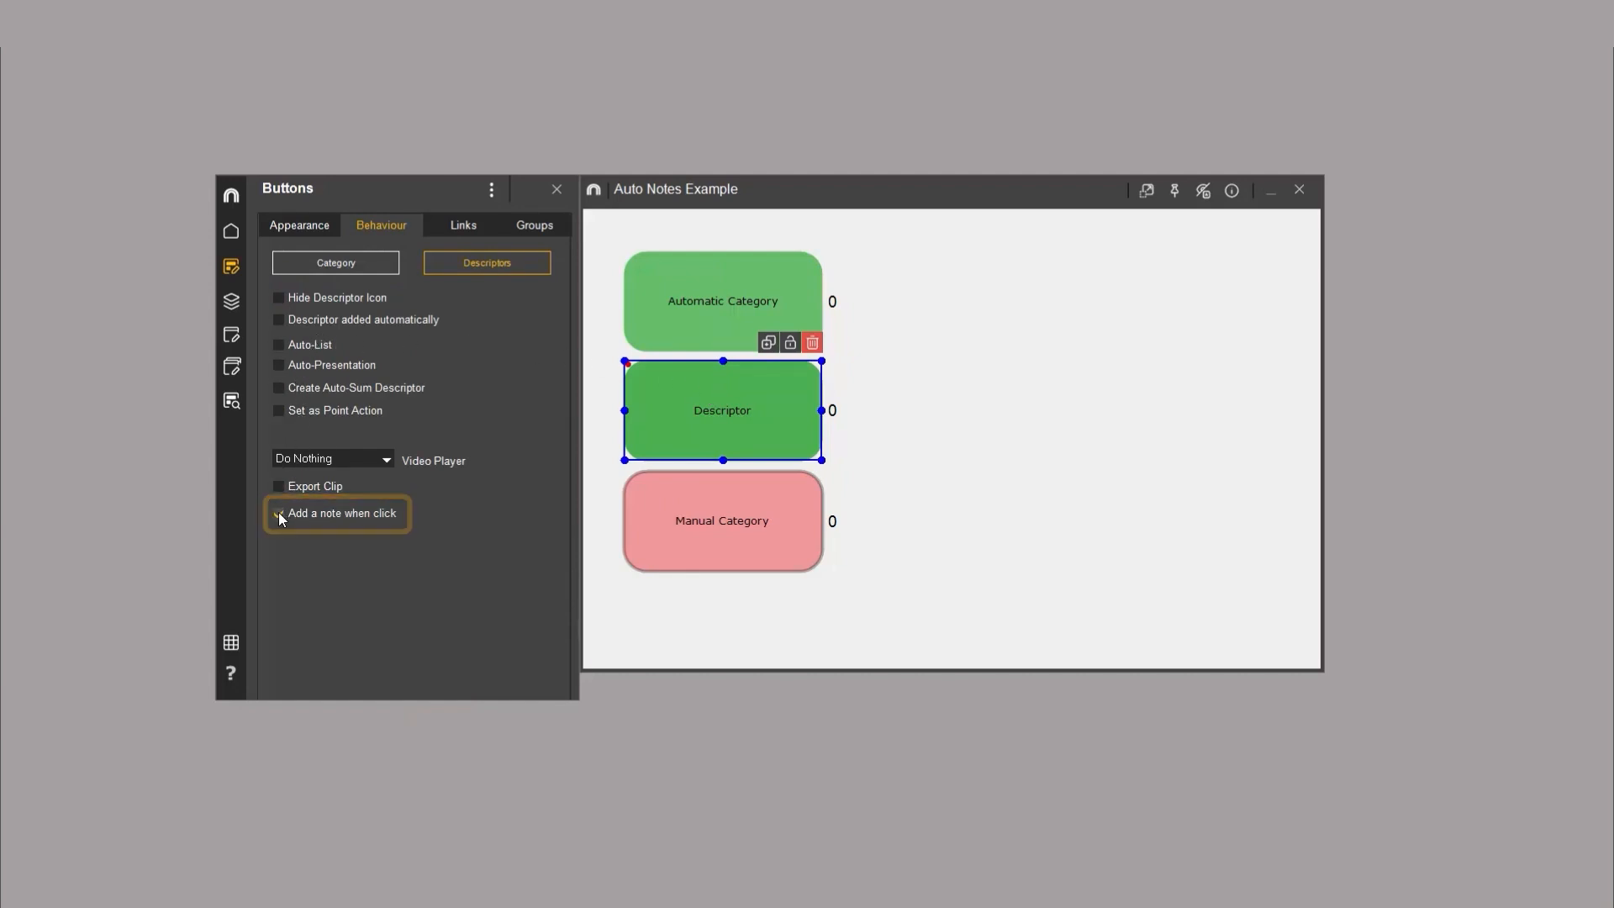
Step: Enable 'Add a note when click' for Descriptor, and for Manual Category at Start
{"action": "left_click", "coordinate": [279, 513]}
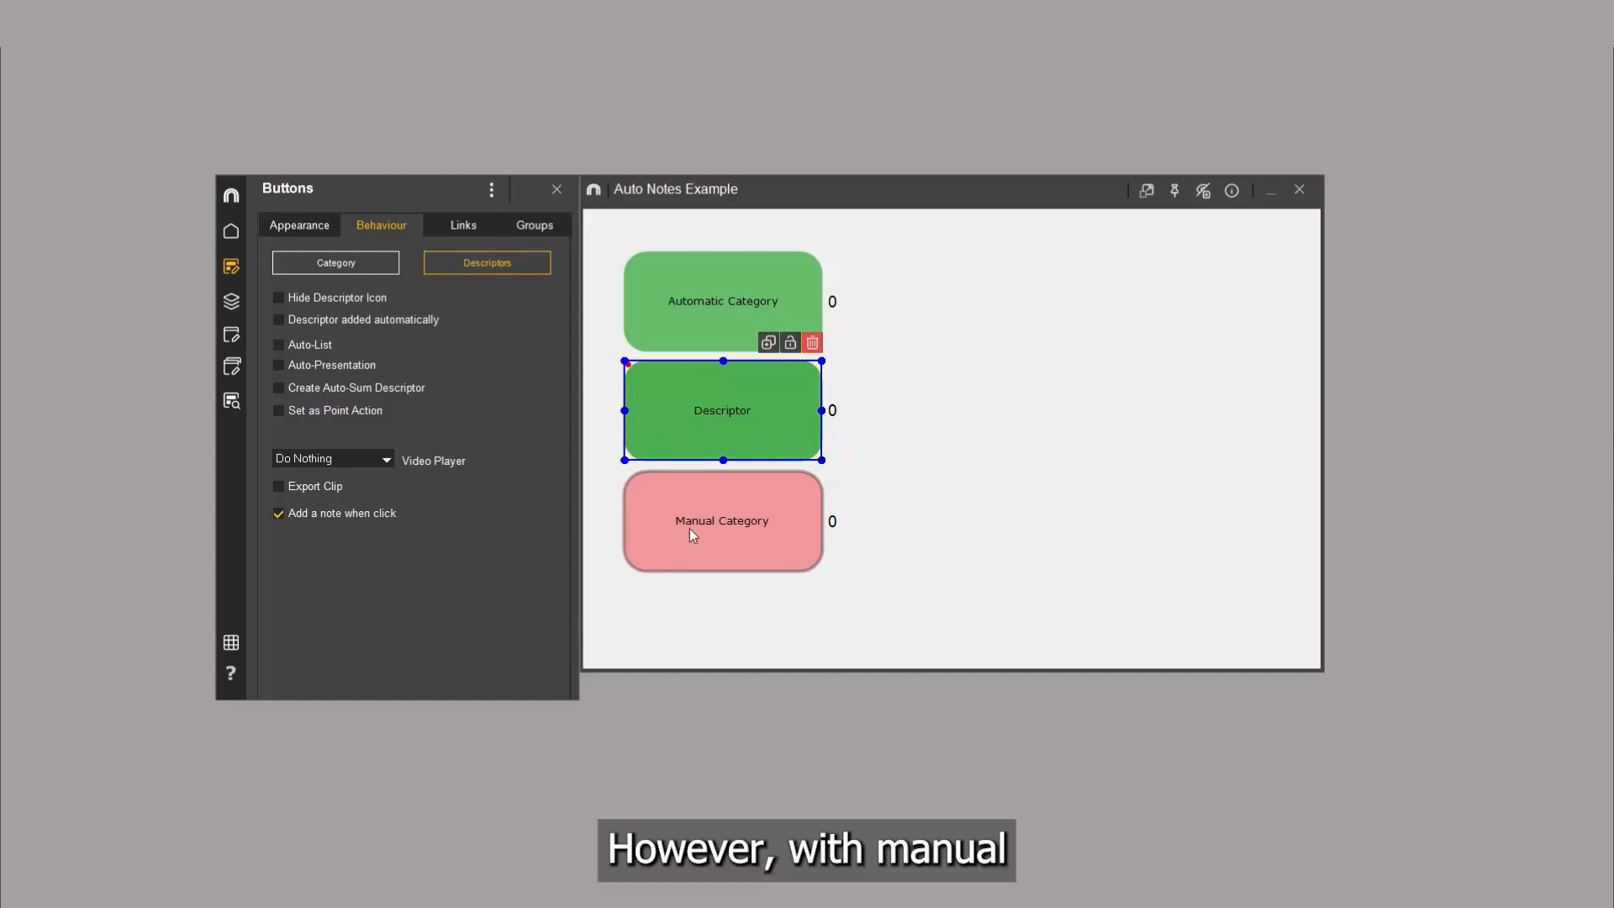
{"action": "left_click", "coordinate": [723, 521]}
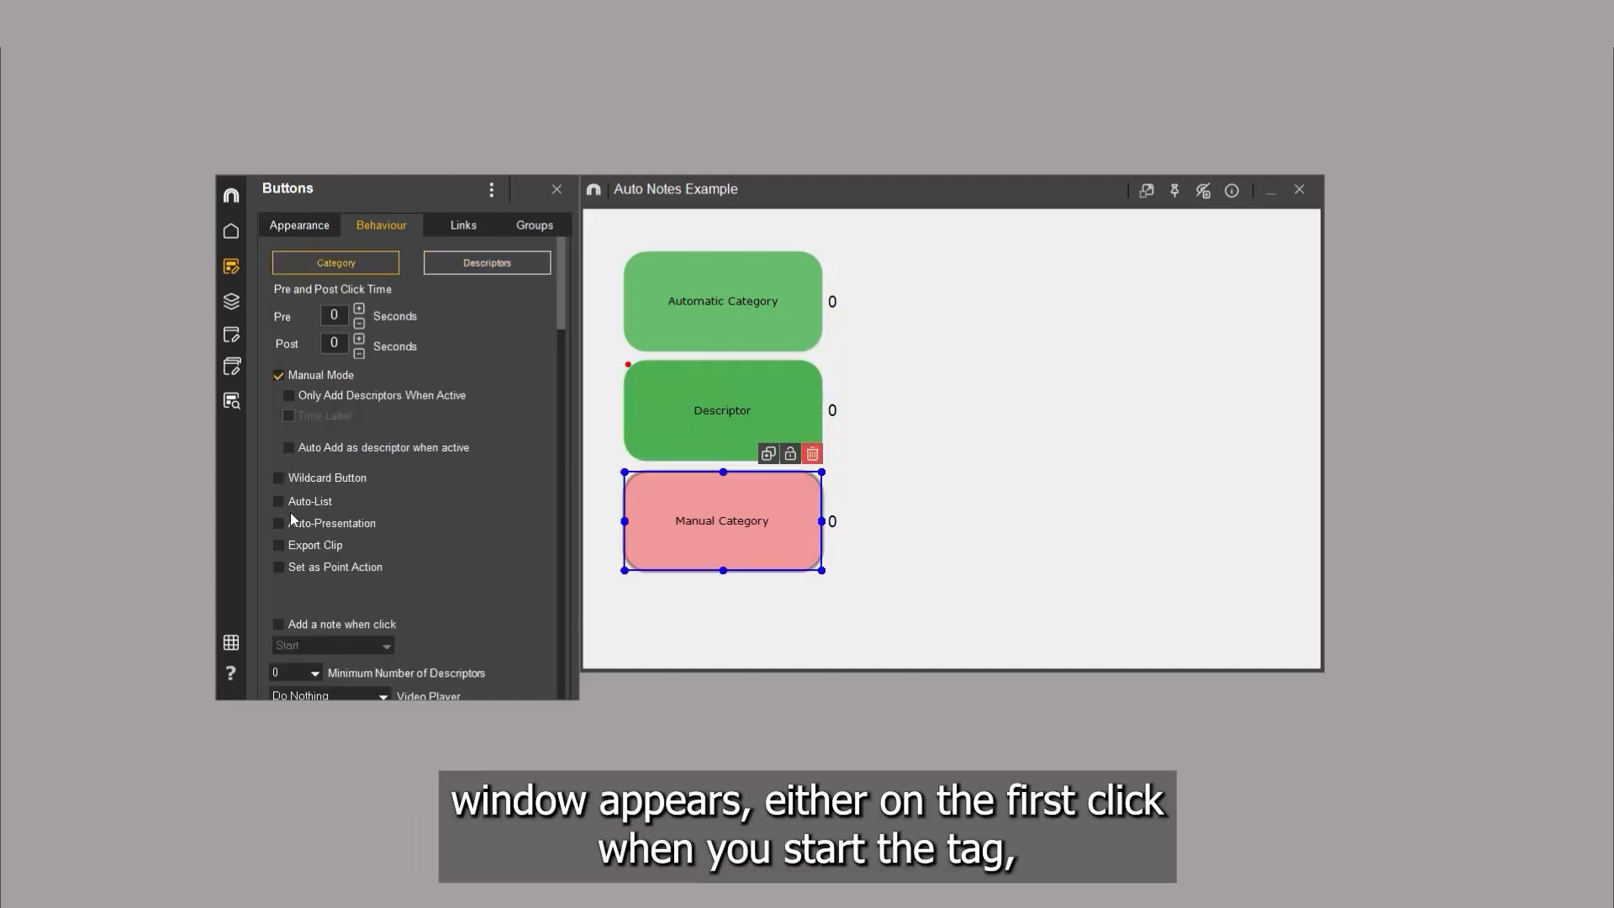
{"action": "left_click", "coordinate": [279, 624]}
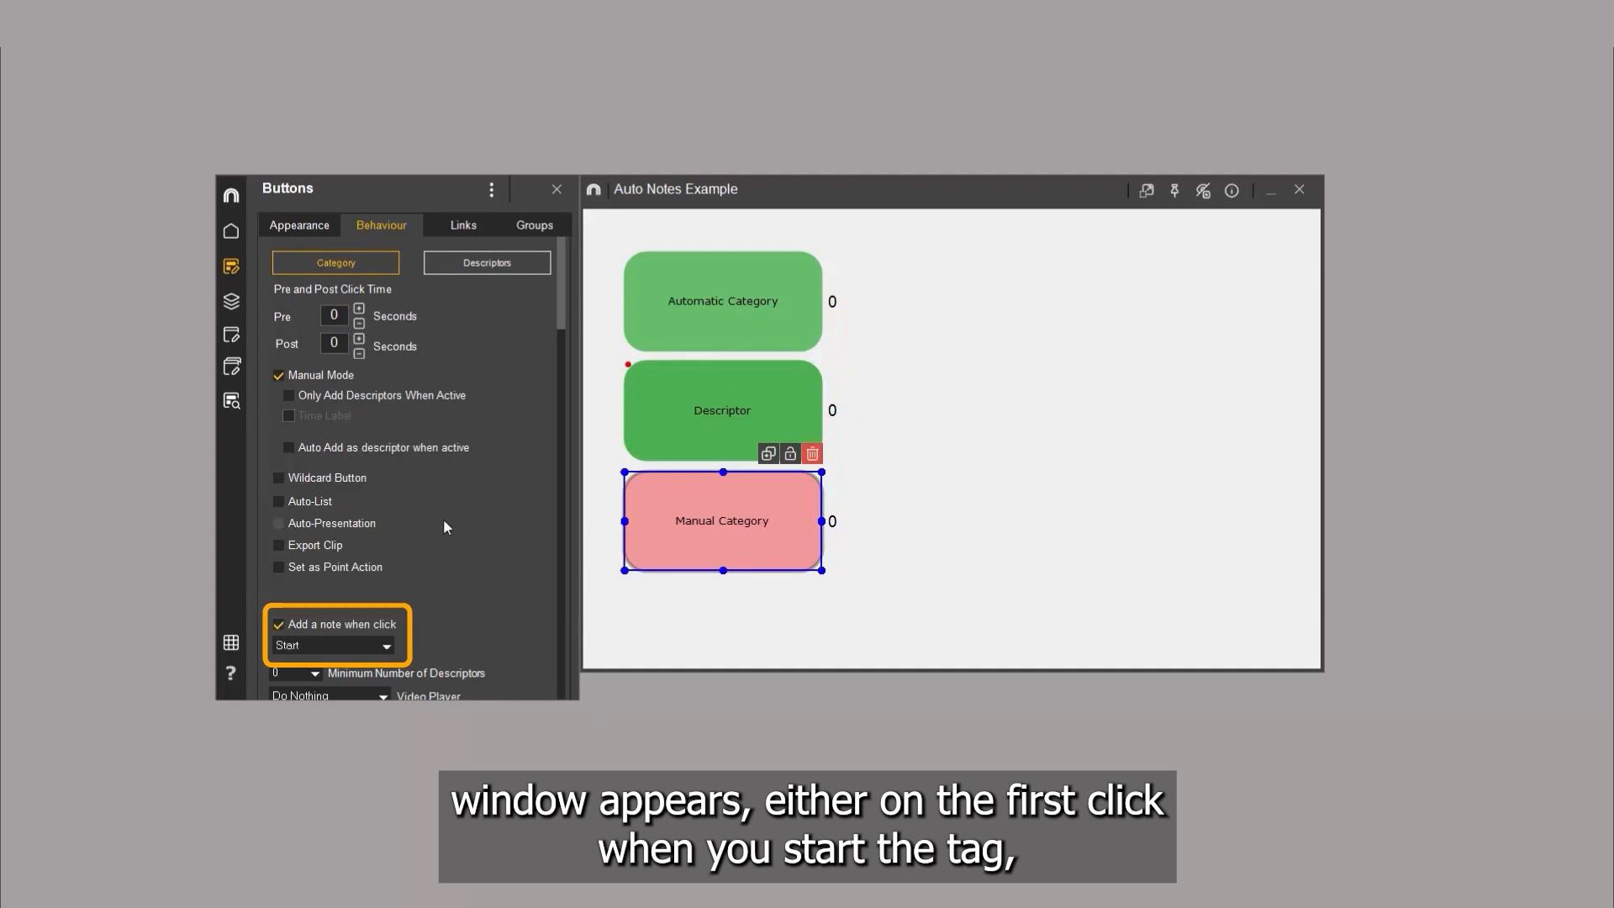